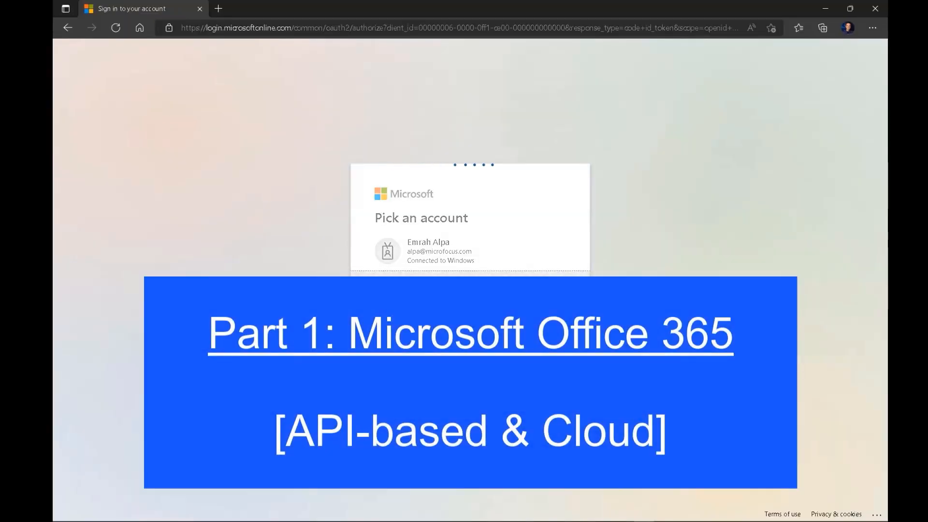
Sign in, view Exchange email activity for the past 180 days, then the mailbox usage report
click(424, 251)
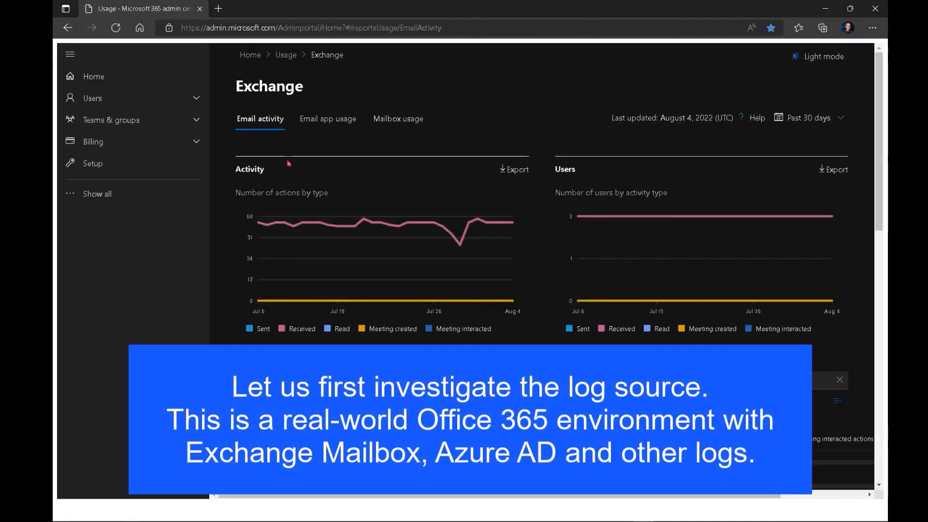
click(809, 118)
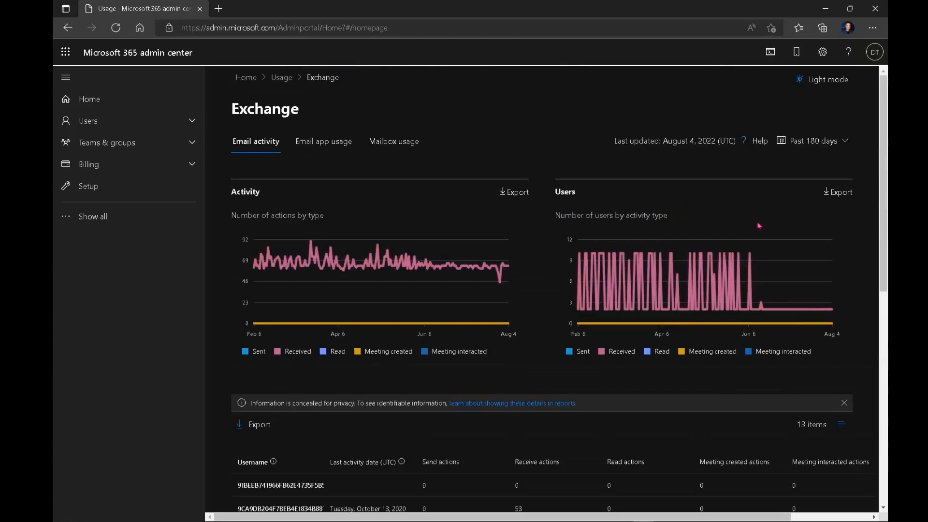
click(393, 141)
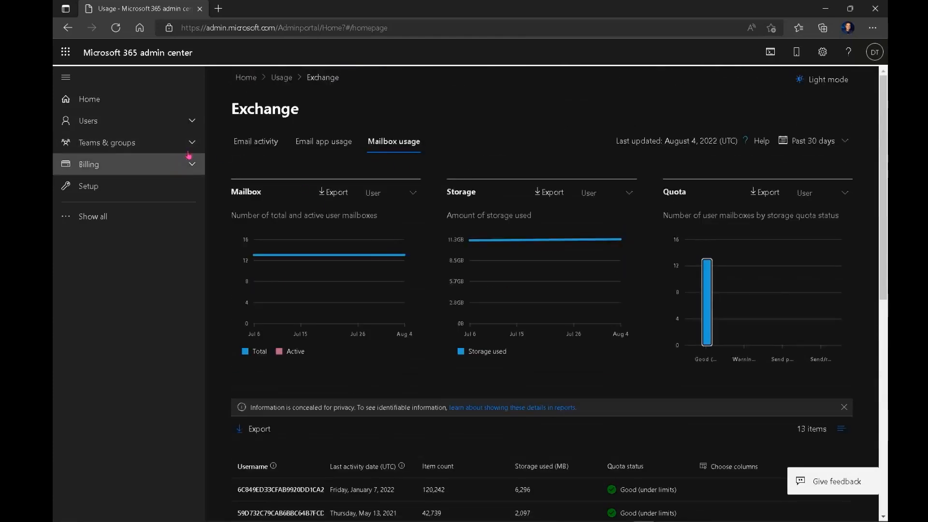
click(89, 99)
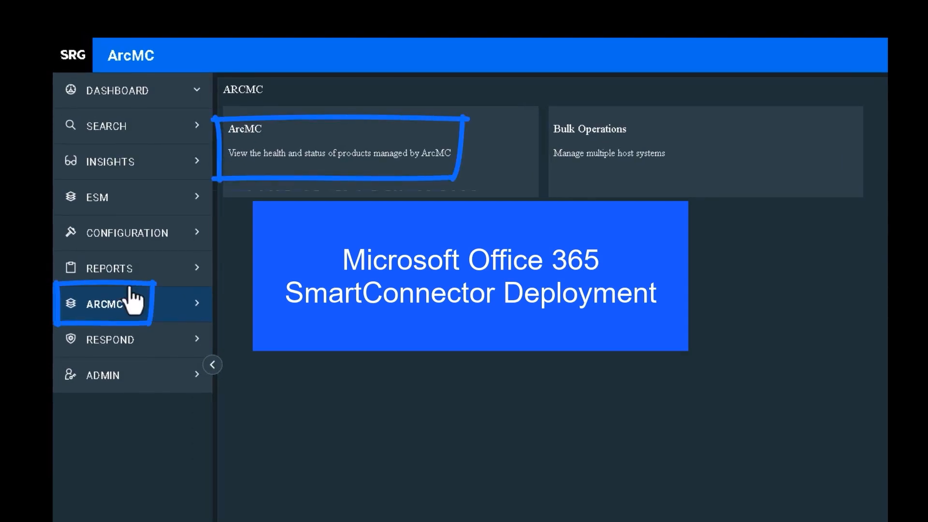
Choose a parser upgrade for Container 1 on host ip-10-0-4-141.ec2.internal
click(340, 151)
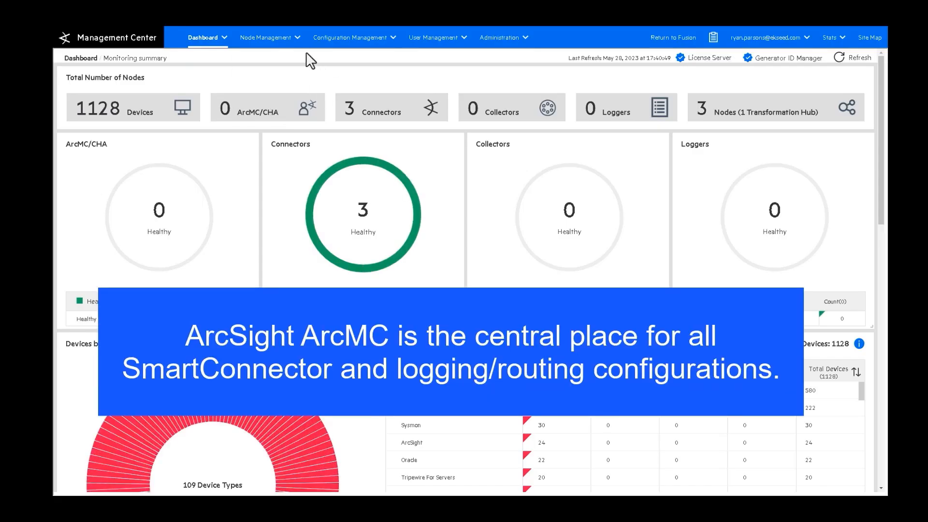
click(265, 37)
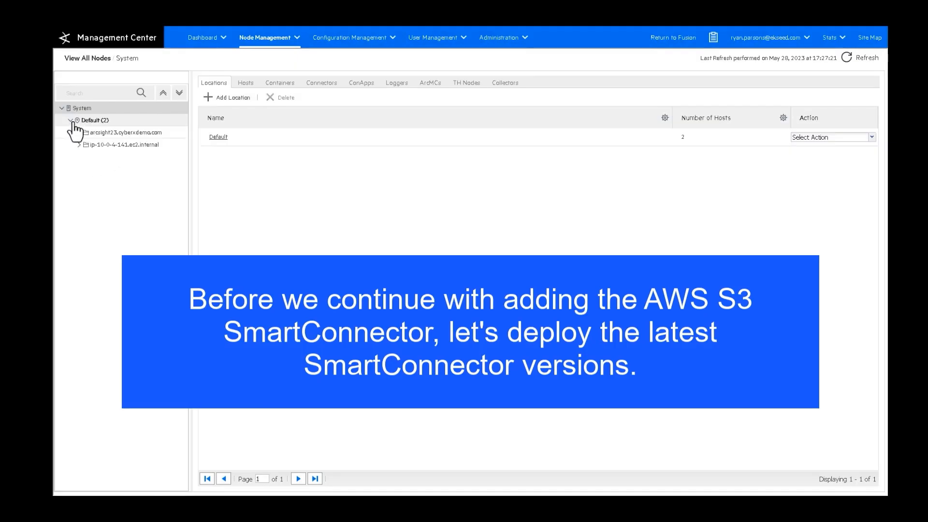
click(127, 145)
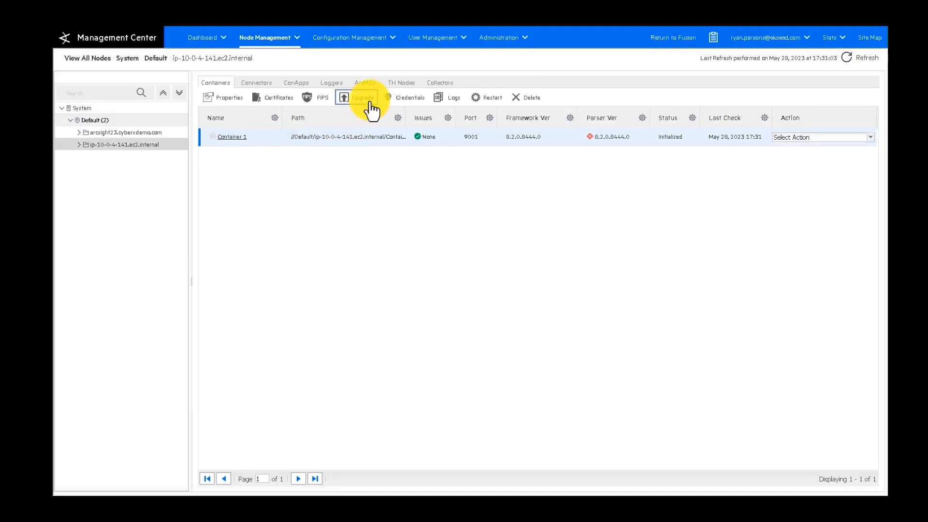
click(359, 97)
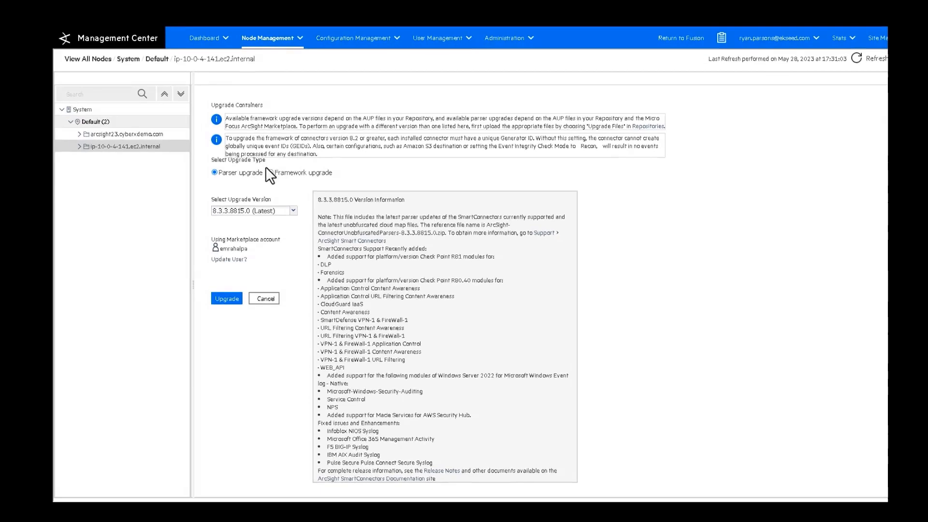
click(227, 298)
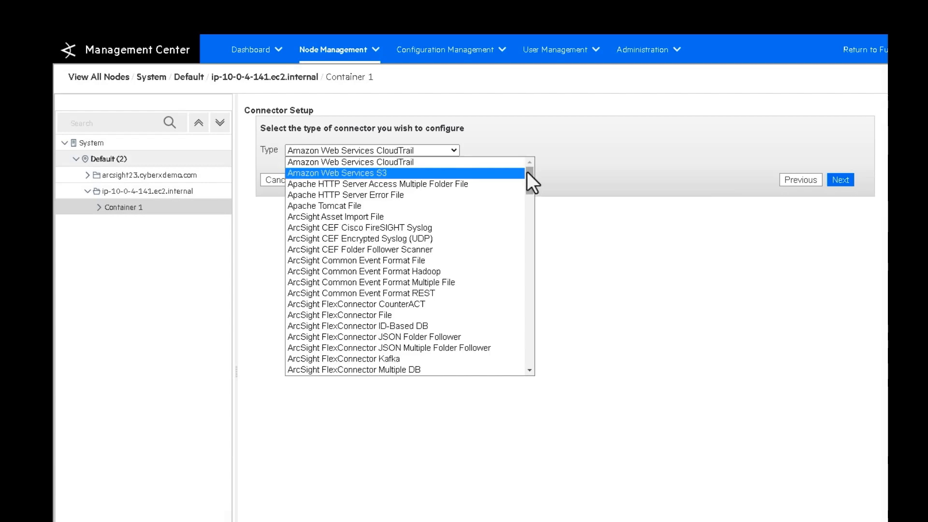
Add a Microsoft Office 365 connector with tenant ID fd8ac798-c21a-4f39-9711-eb820a0ef23b and connection details
scroll(down, 3)
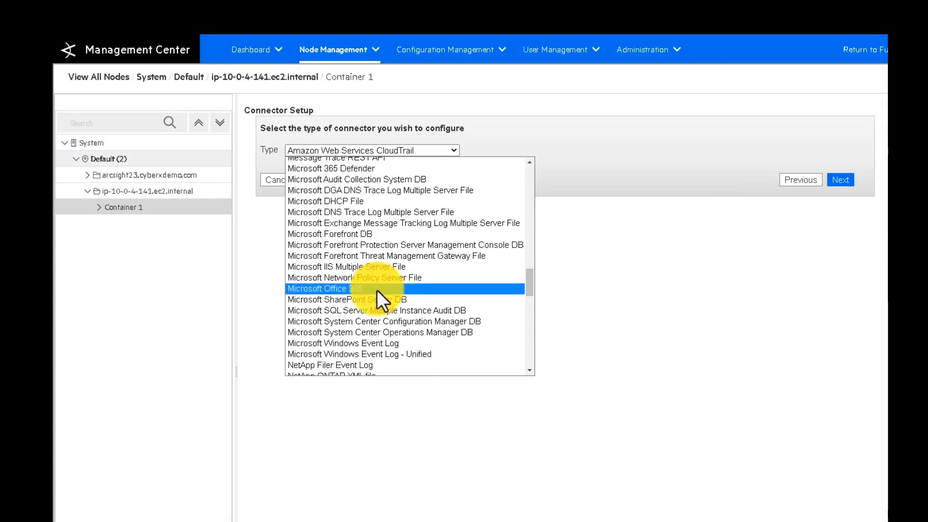
click(323, 288)
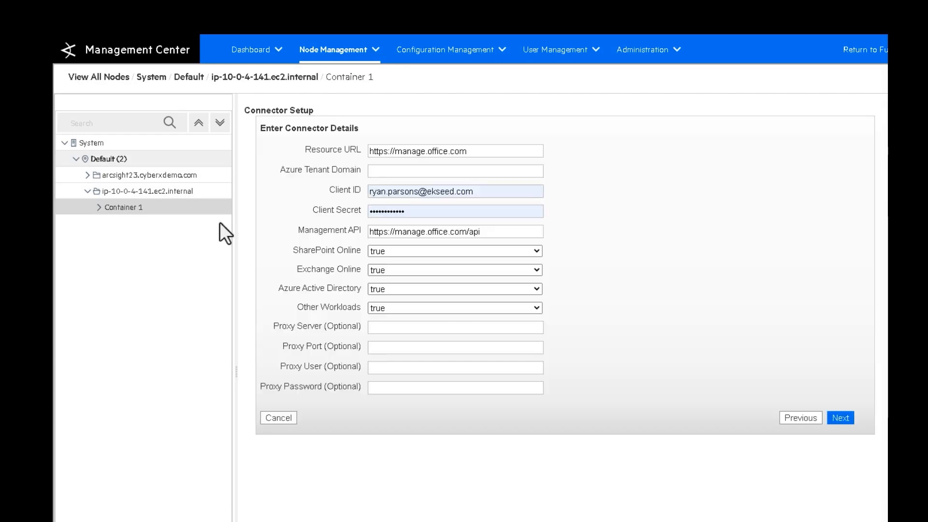
text(fd8ac798-c21a-4f39-9711-eb820a0ef23b)
text(arstconnazureo365.onmicrosoft.com)
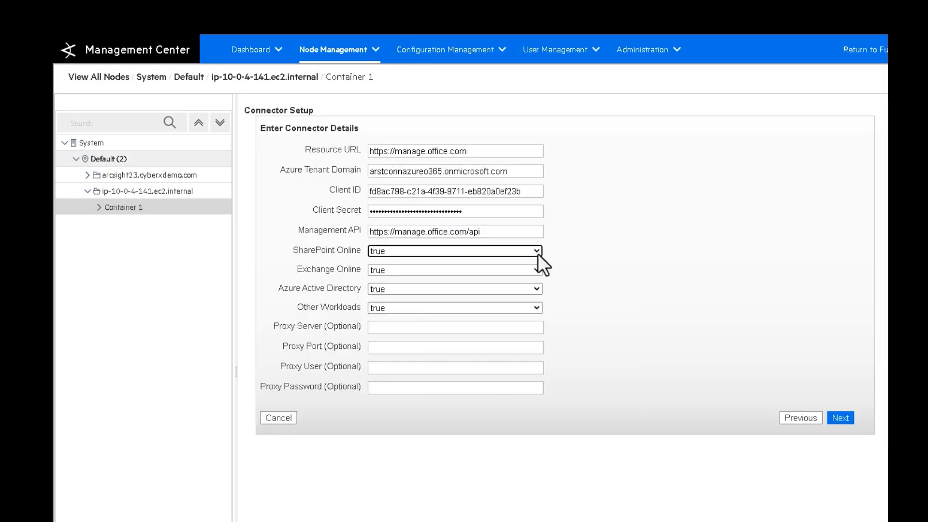
click(840, 418)
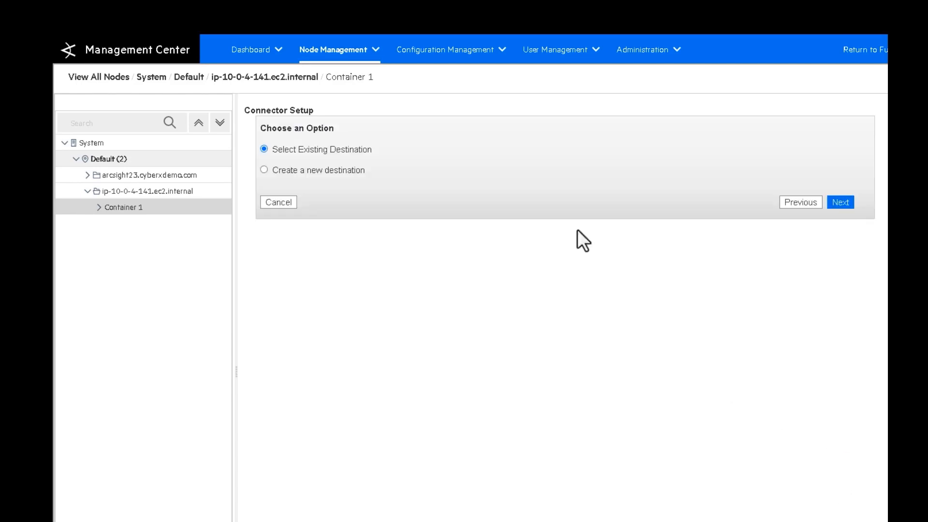
Send the O365 connector to the existing cefkafka destination and finish creating it
click(840, 202)
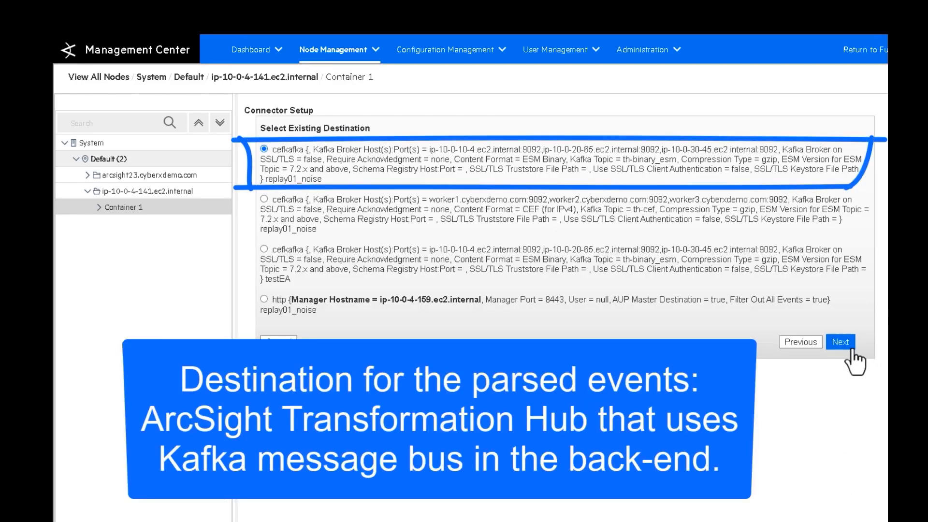
click(840, 342)
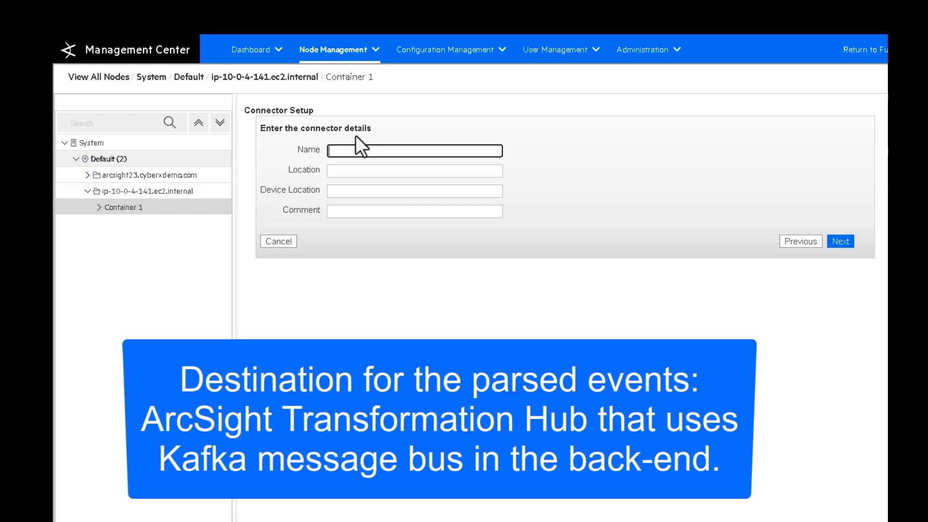
click(277, 241)
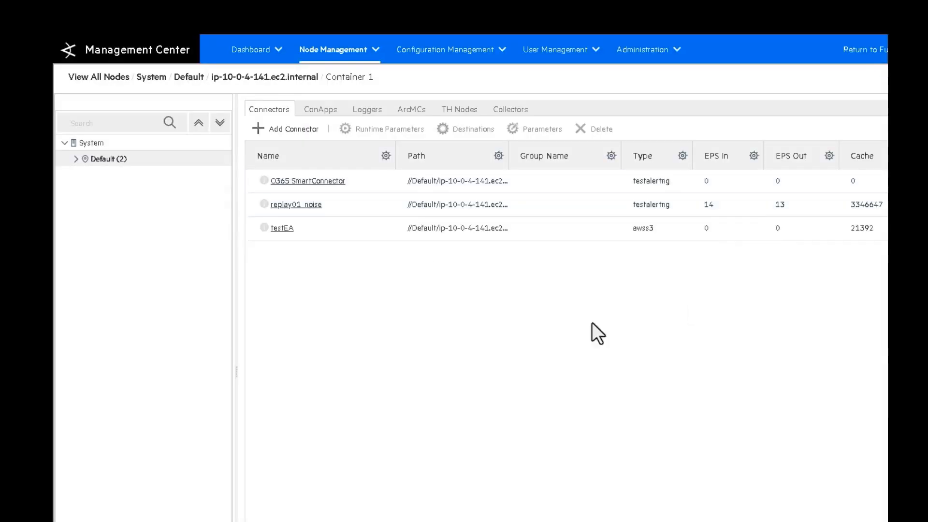
click(251, 50)
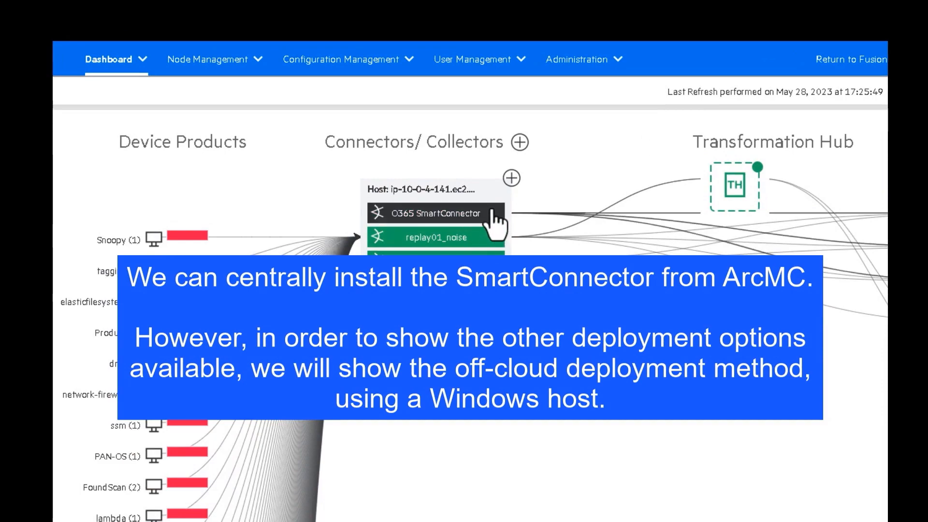
Select the O365 SmartConnector node in the dashboard topology view
click(511, 177)
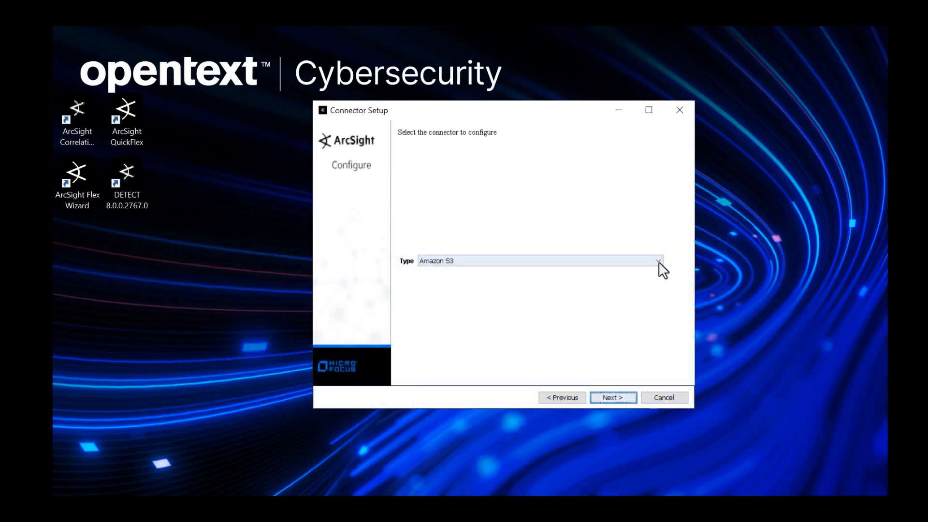
Proceed with the Amazon S3 connector and browse its Log Type options
click(612, 397)
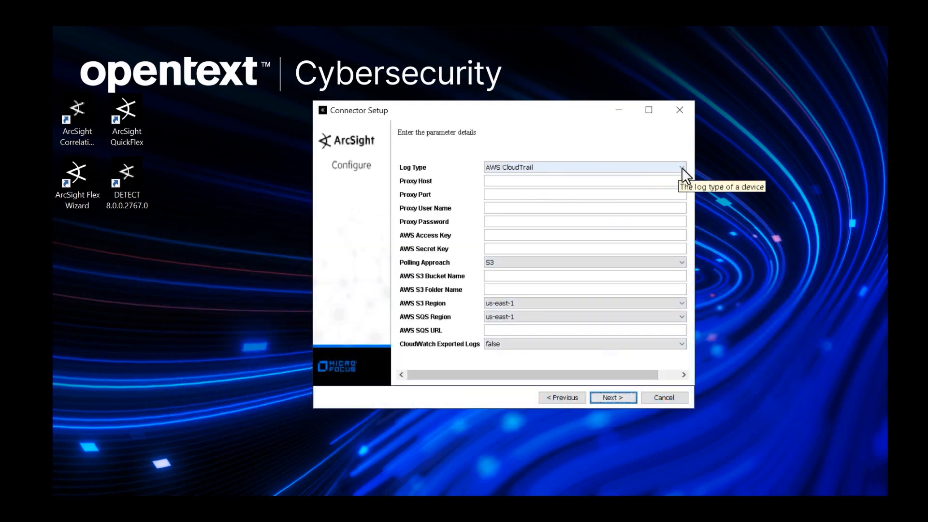
click(681, 167)
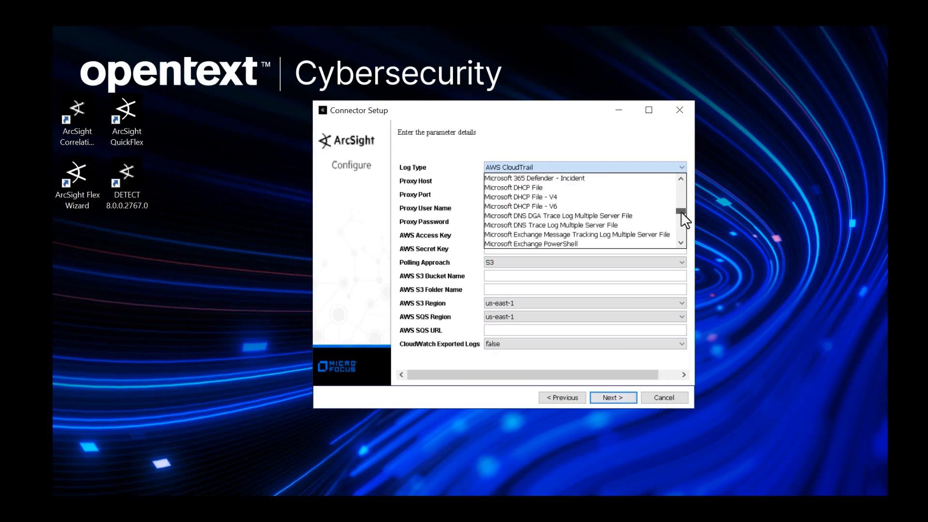
scroll(down, 3)
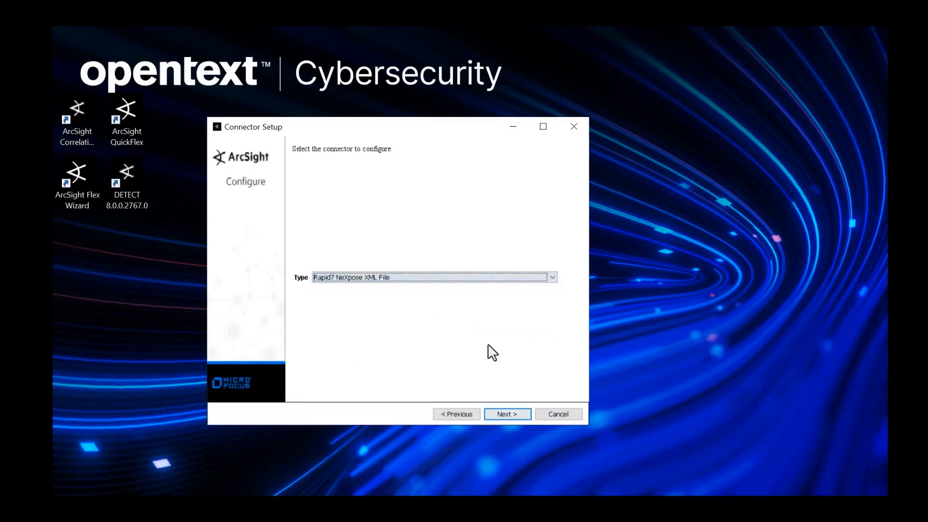
Proceed with the Rapid7 NeXpose XML File connector type
click(506, 414)
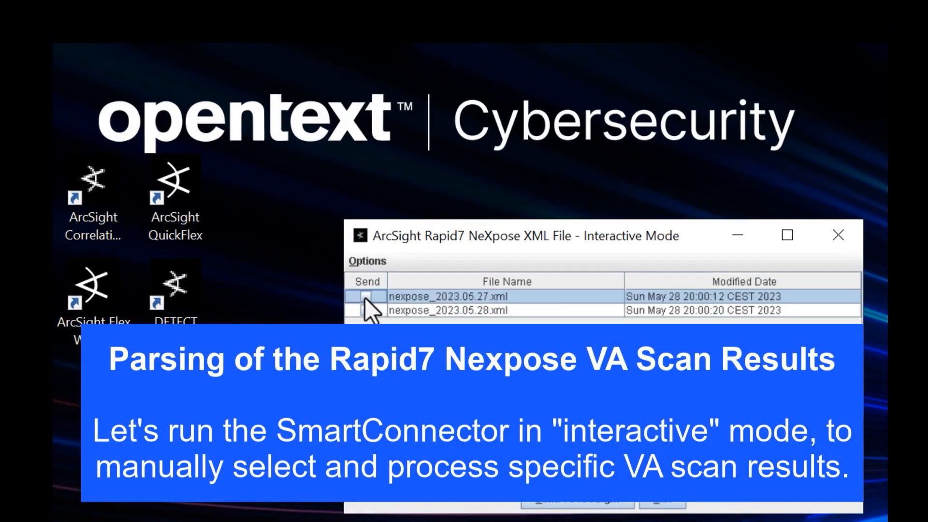
Send nexpose_2023.05.27.xml to ArcSight, then mark nexpose_2023.05.28.xml for sending
click(366, 296)
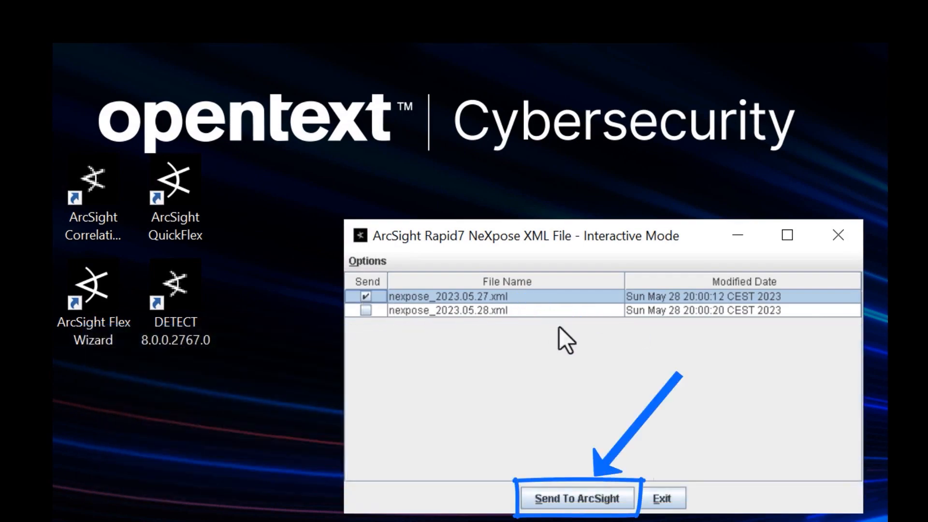
click(575, 498)
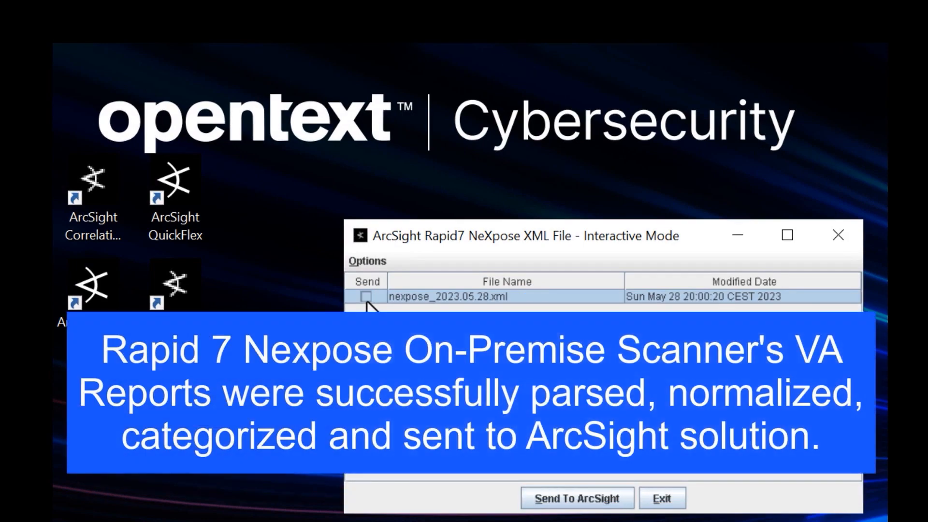
click(365, 296)
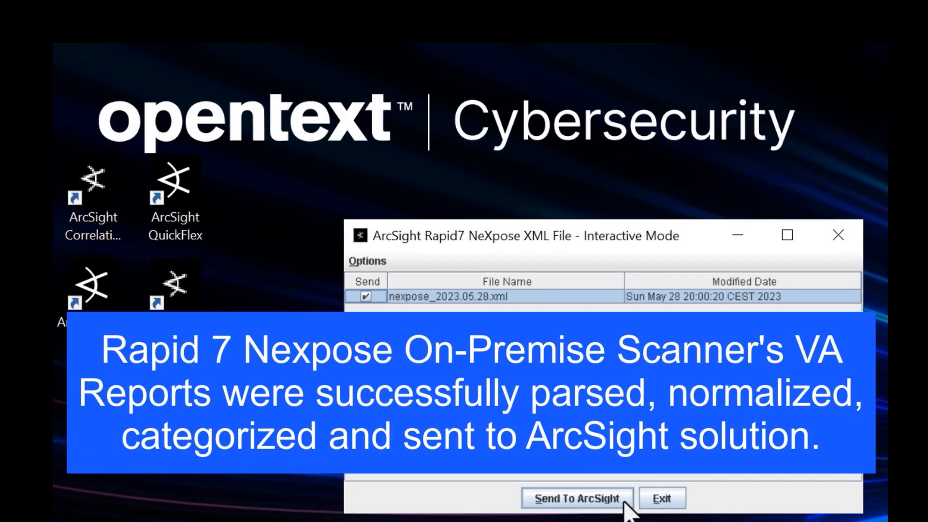